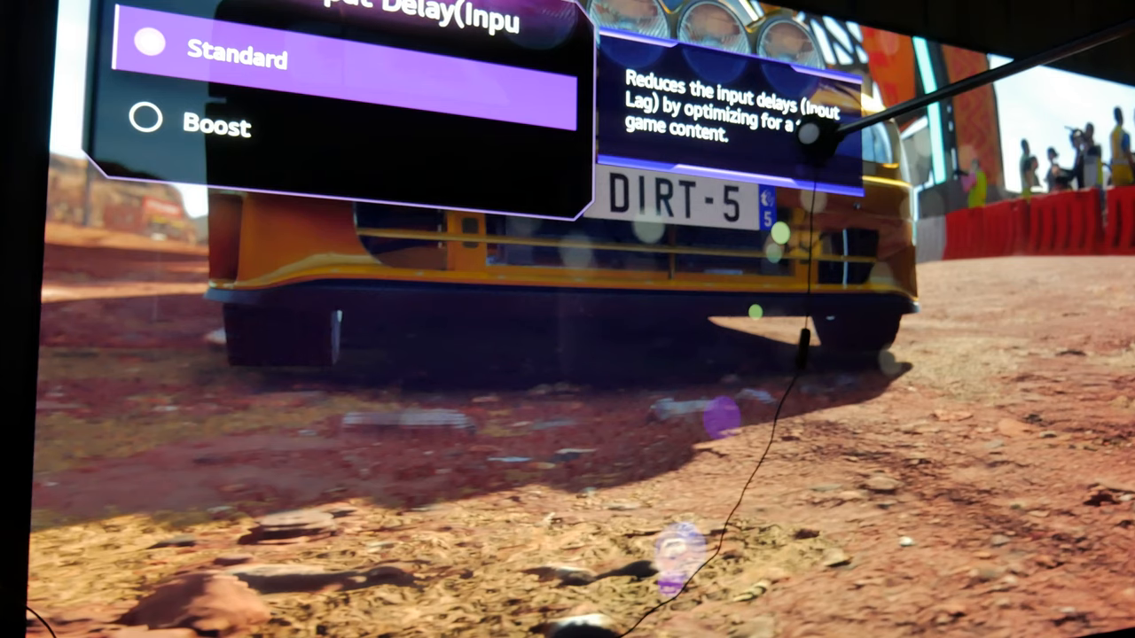
Choose Boost for Prevent Input Delay (Input Lag) in place of Standard.
click(216, 124)
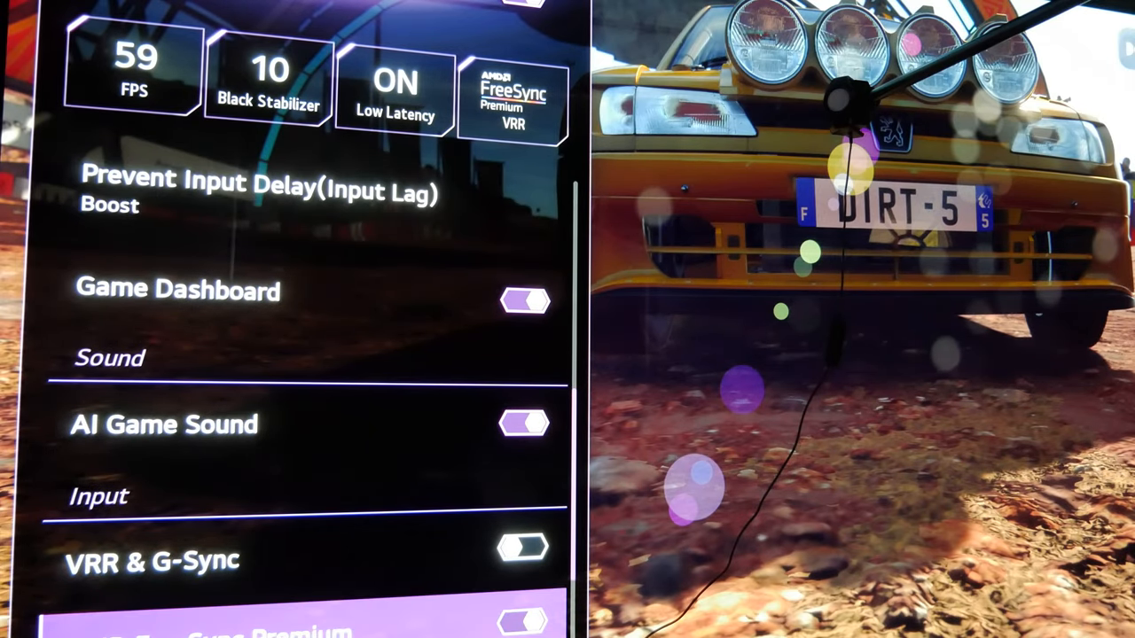
Switch the VRR & G-Sync adaptive sync toggle off under the Input section.
scroll(down, 3)
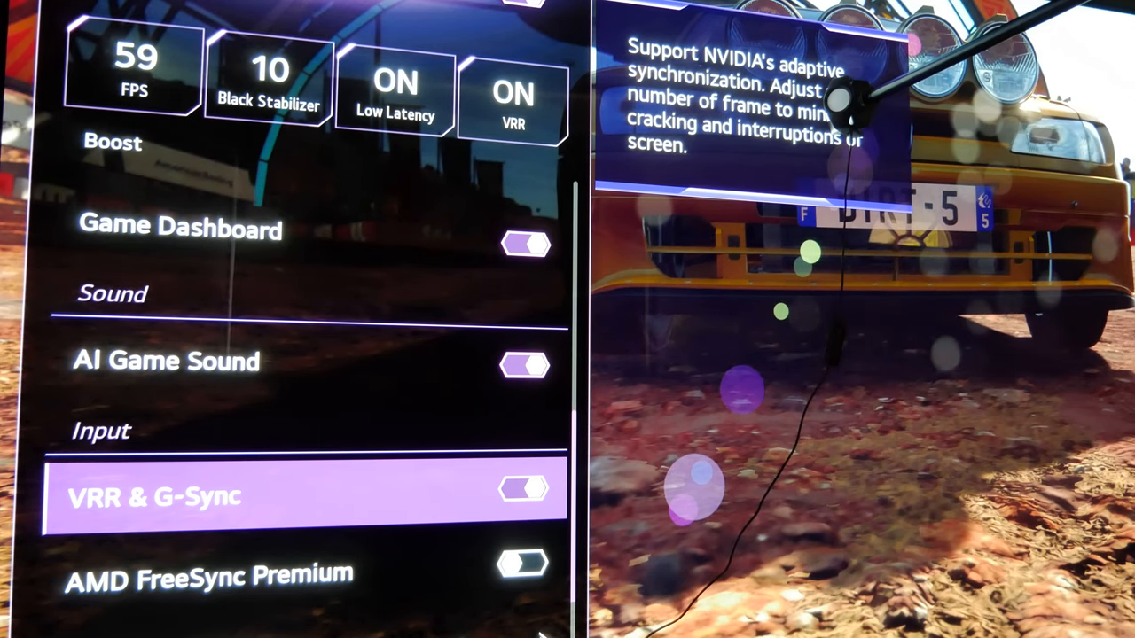
click(521, 489)
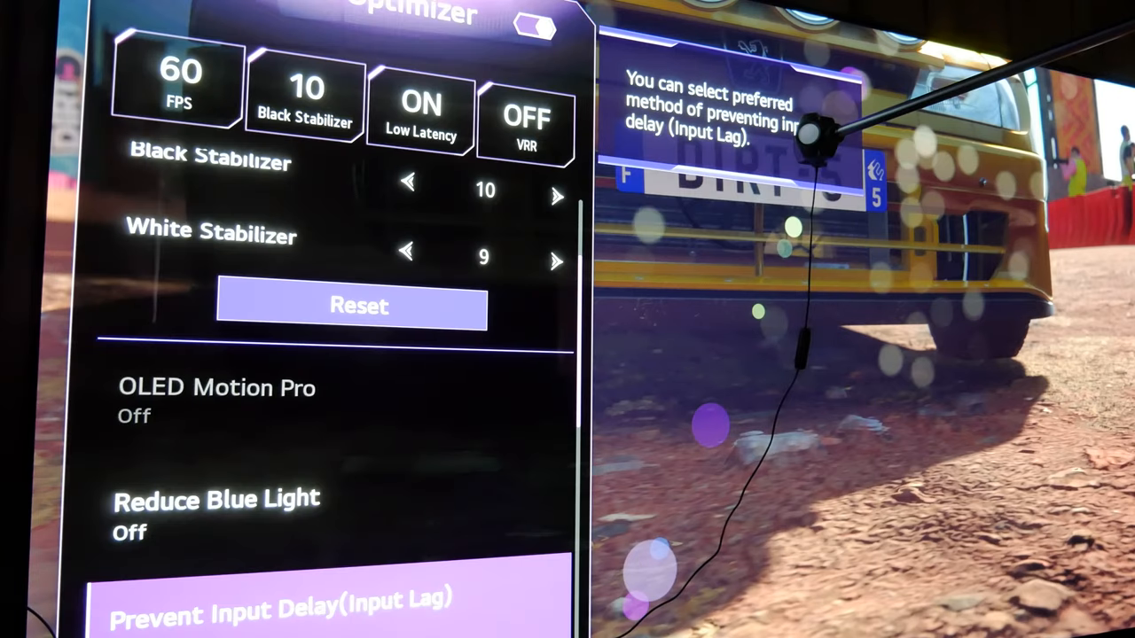
Reopen the Prevent Input Delay choices, confirming Boost remains selected over Standard.
click(284, 606)
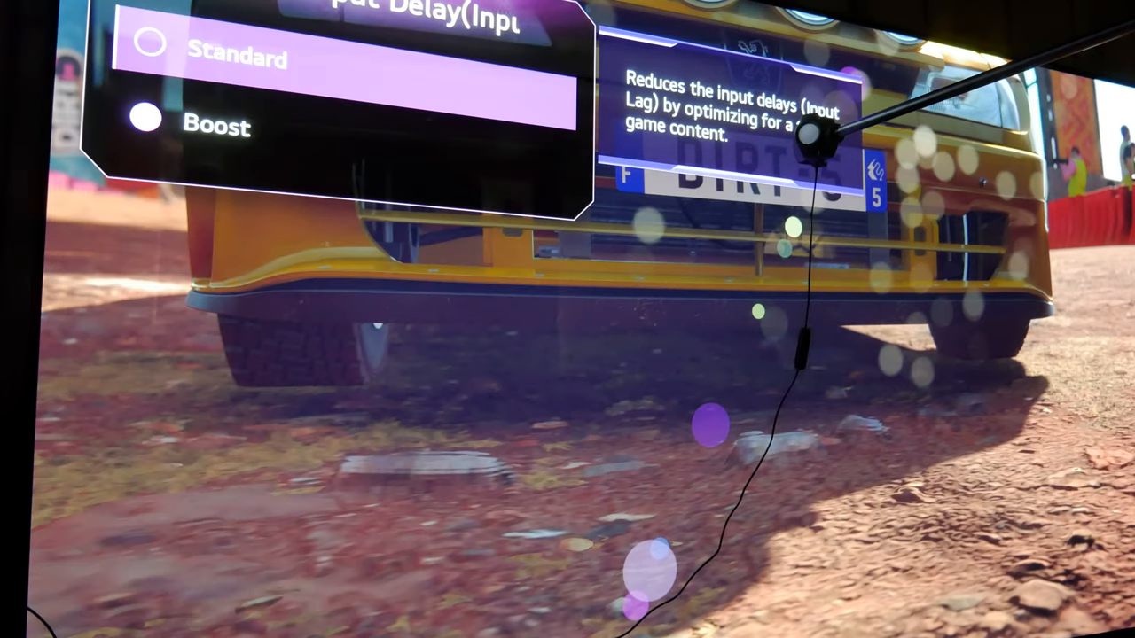